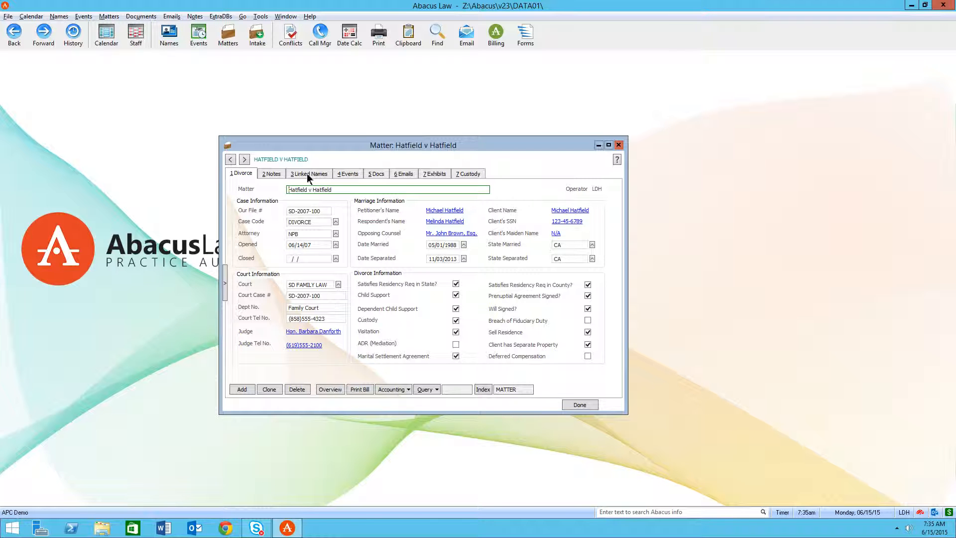
click(309, 173)
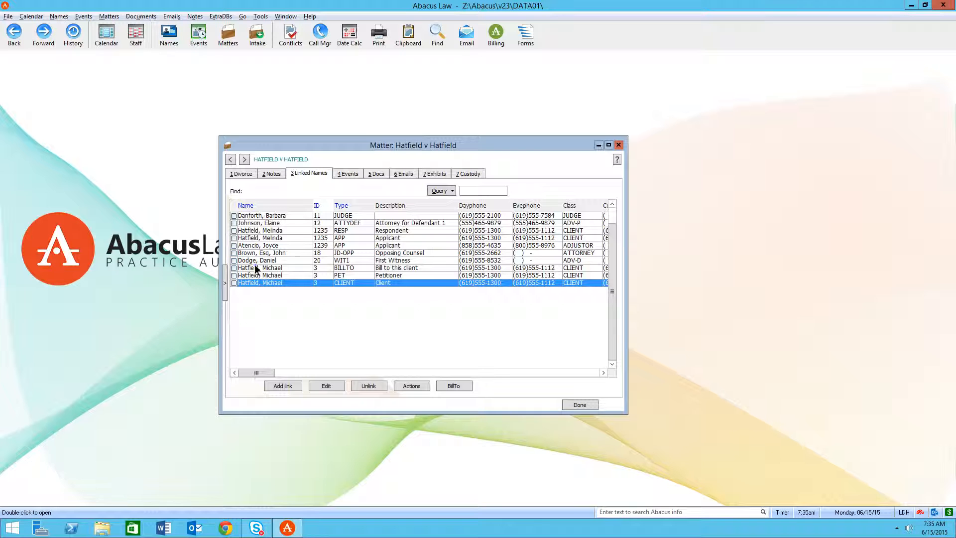
Open the matter's accounting data: NPB timekeeper, monthly hourly billing, printer and email bills
click(274, 268)
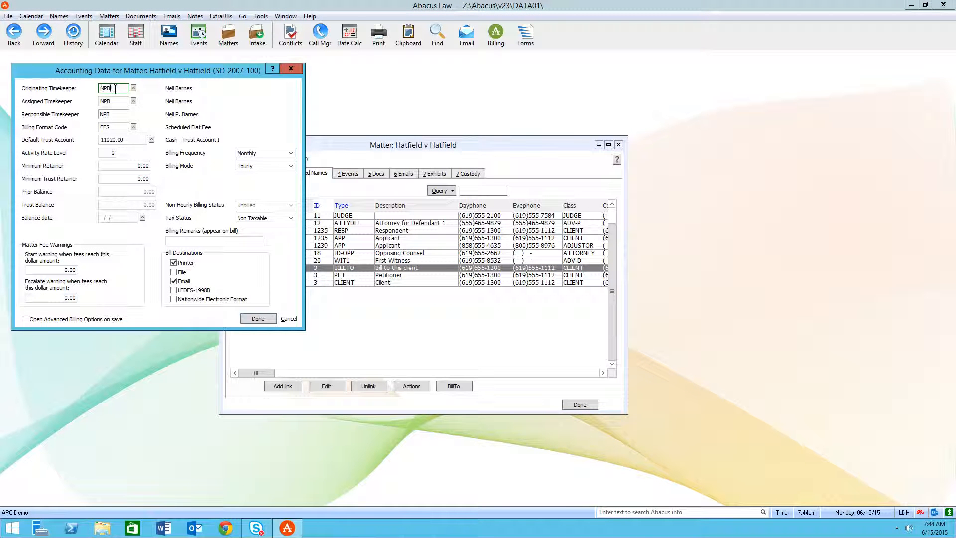
mouse_move(113, 101)
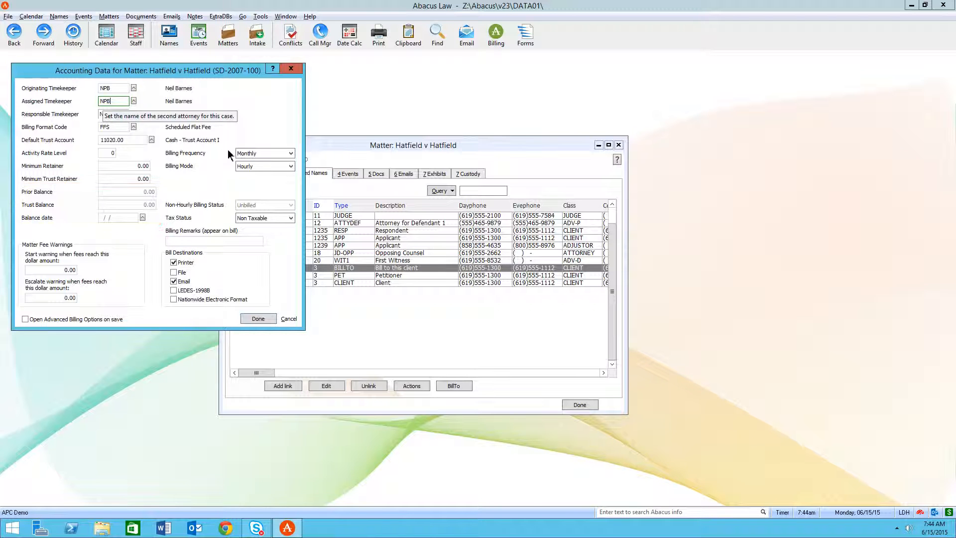
Leave the accounting data, glance at events, and view the emails filed under Hatfield v Hatfield
click(257, 34)
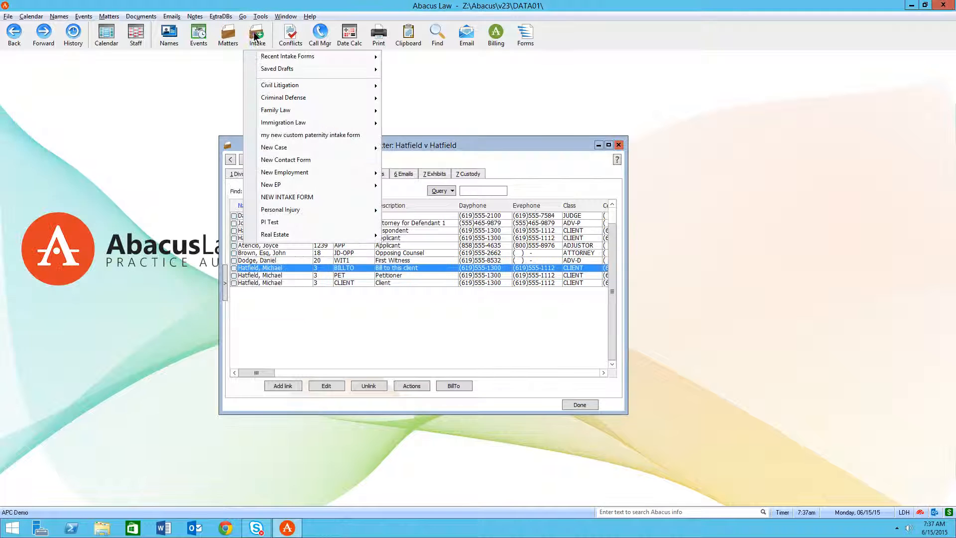
mouse_move(275, 110)
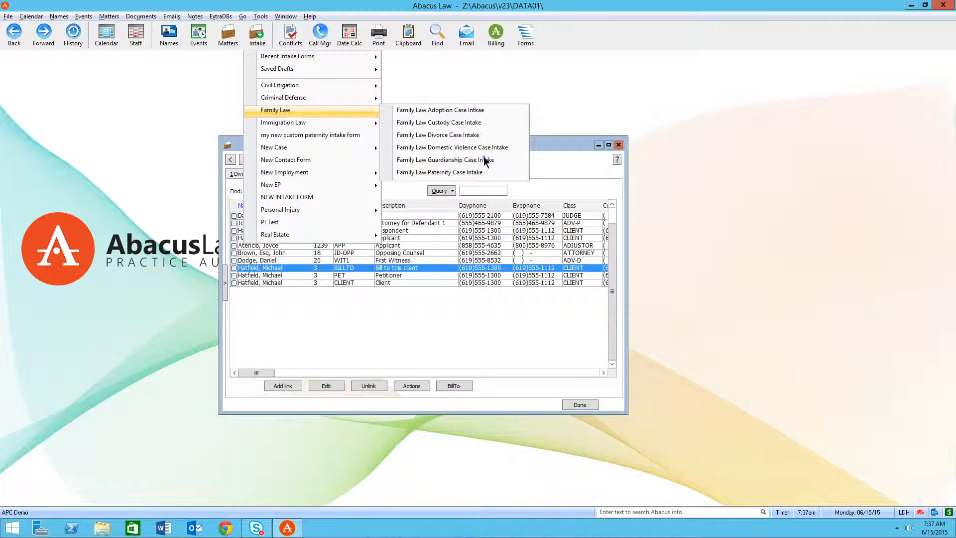
click(443, 159)
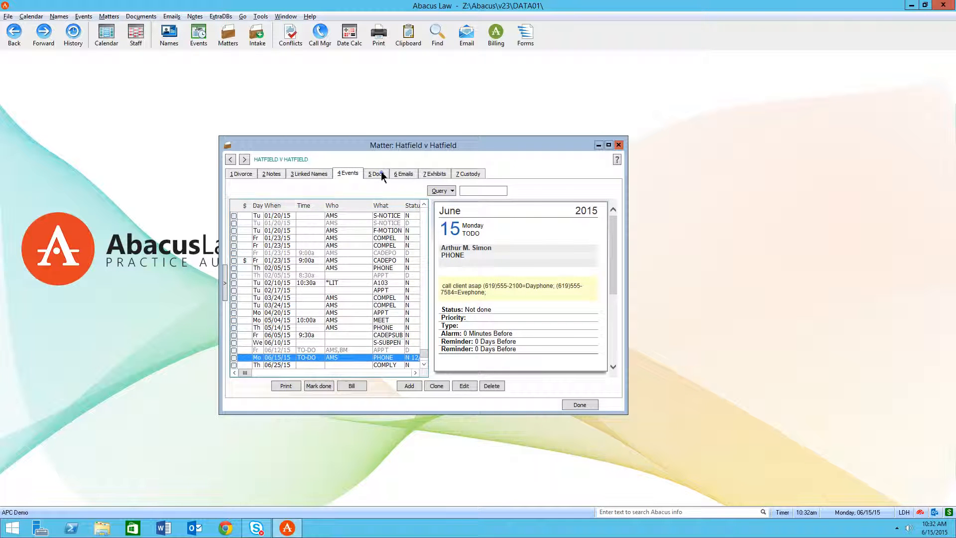
click(402, 174)
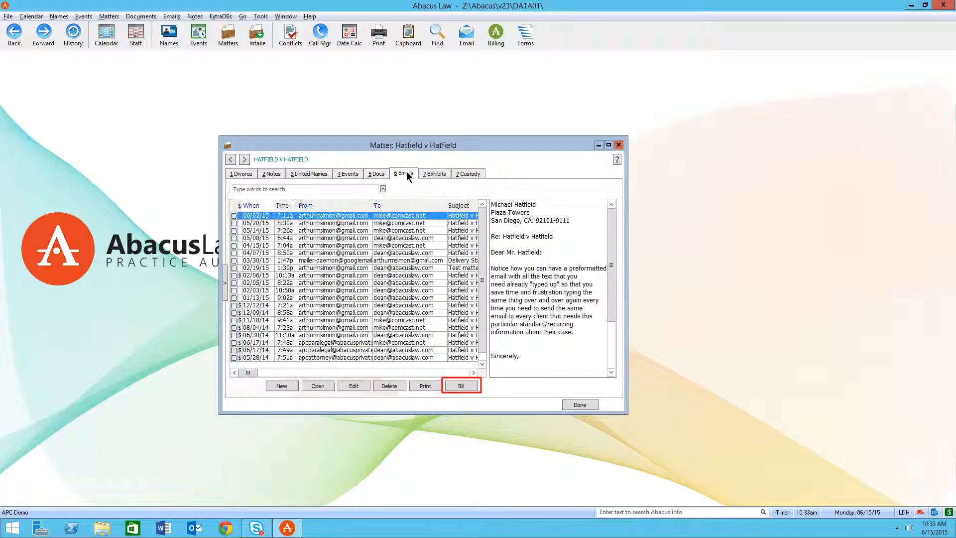